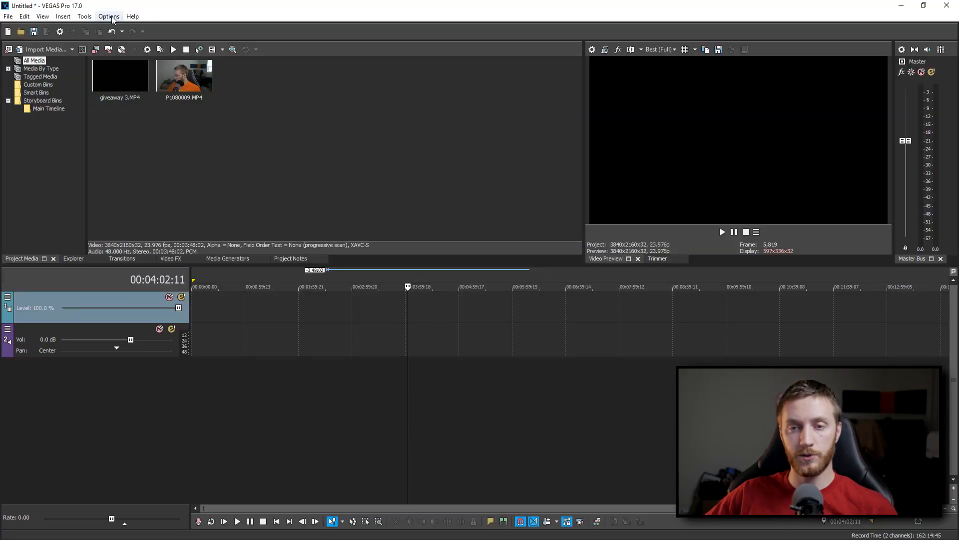
- Expand the Options menu to reach the Preferences entry
click(109, 16)
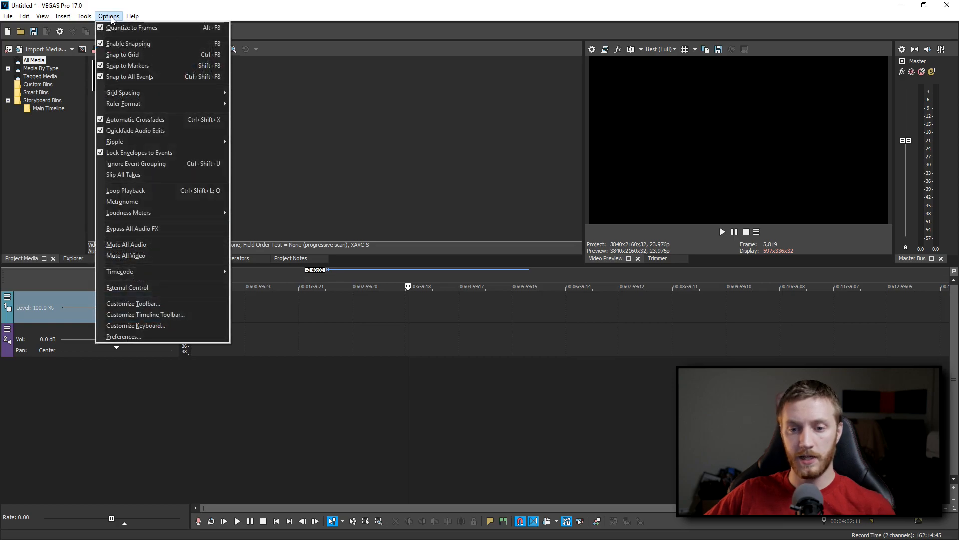
mouse_move(124, 337)
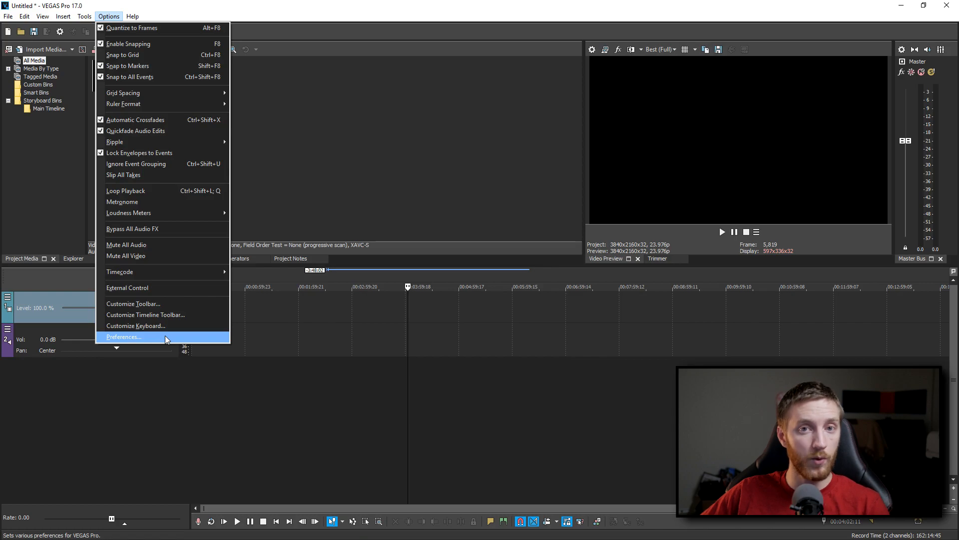
- Show the Preferences dialog on its Internal page listing advanced settings and defaults
click(124, 337)
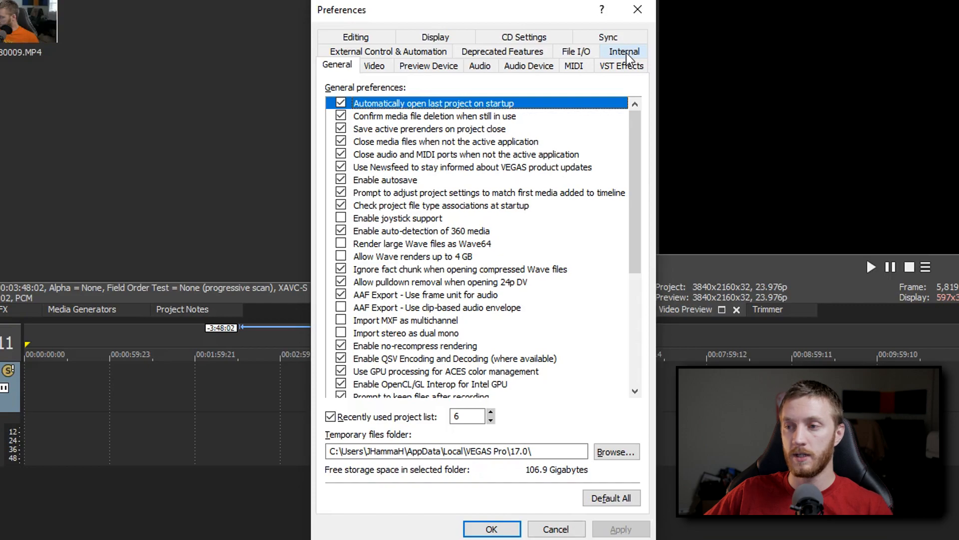
click(623, 51)
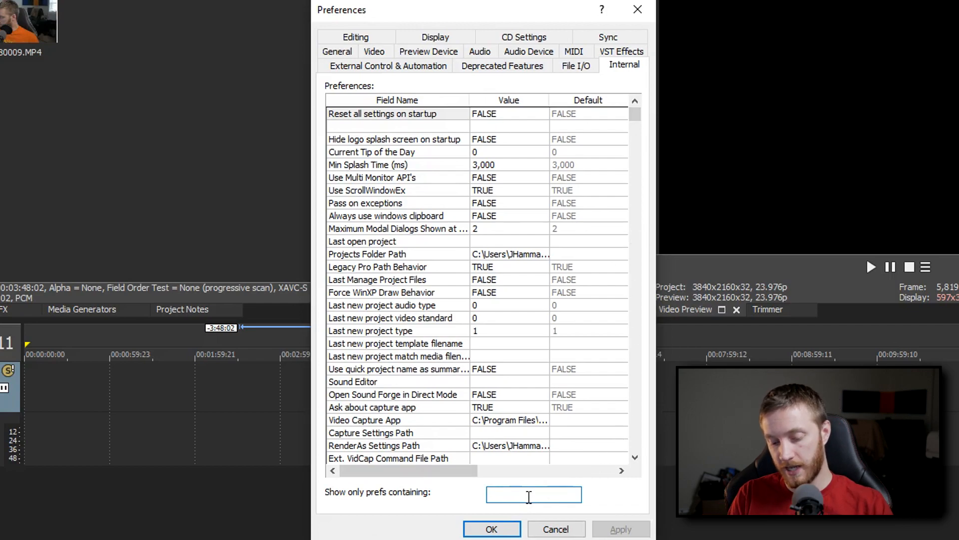
- Filter internal prefs by 'so4' and set Enable So4 Compound Reader to FALSE
text(so4)
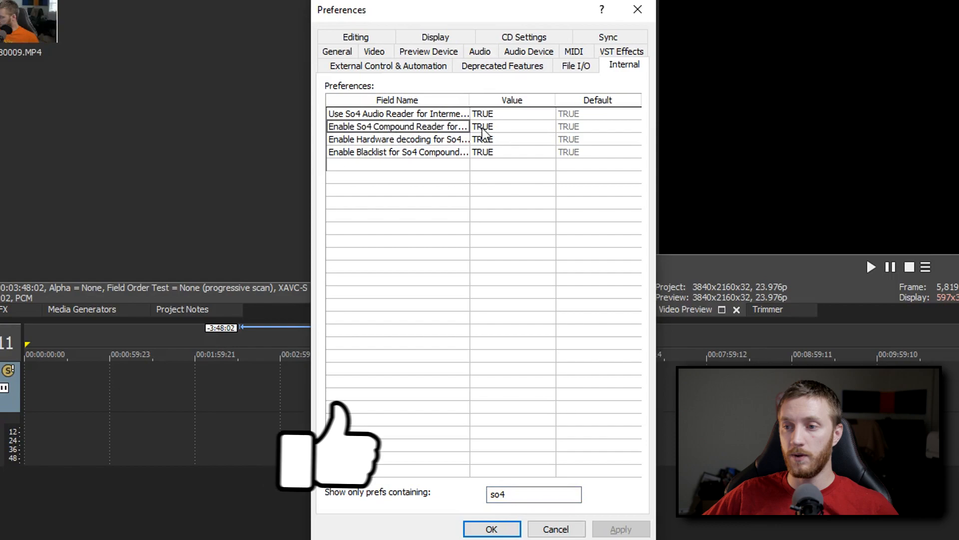
click(512, 127)
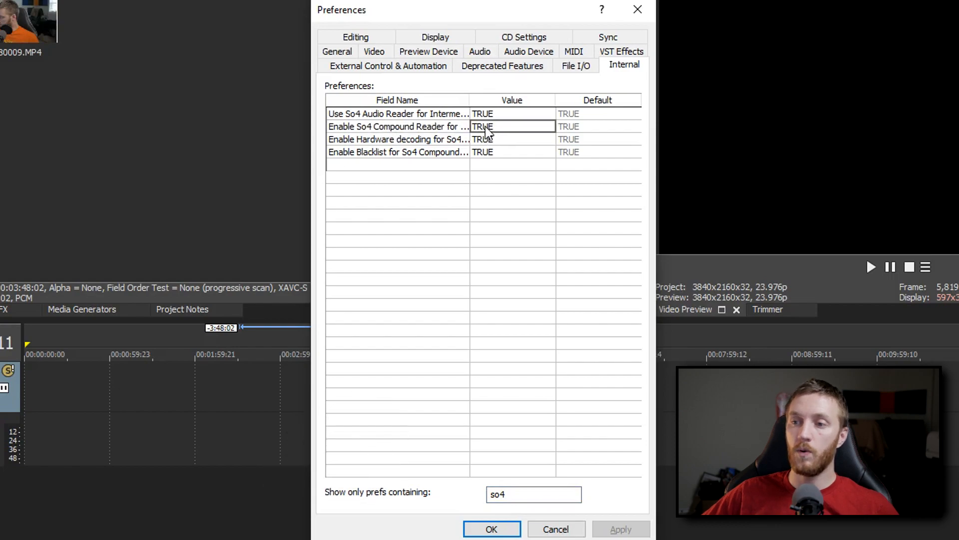
double_click(483, 127)
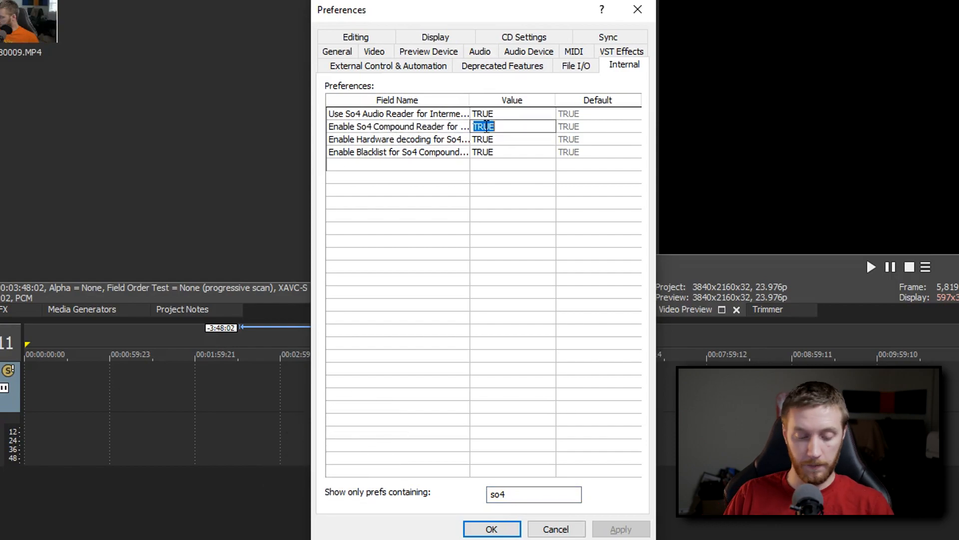
text(F)
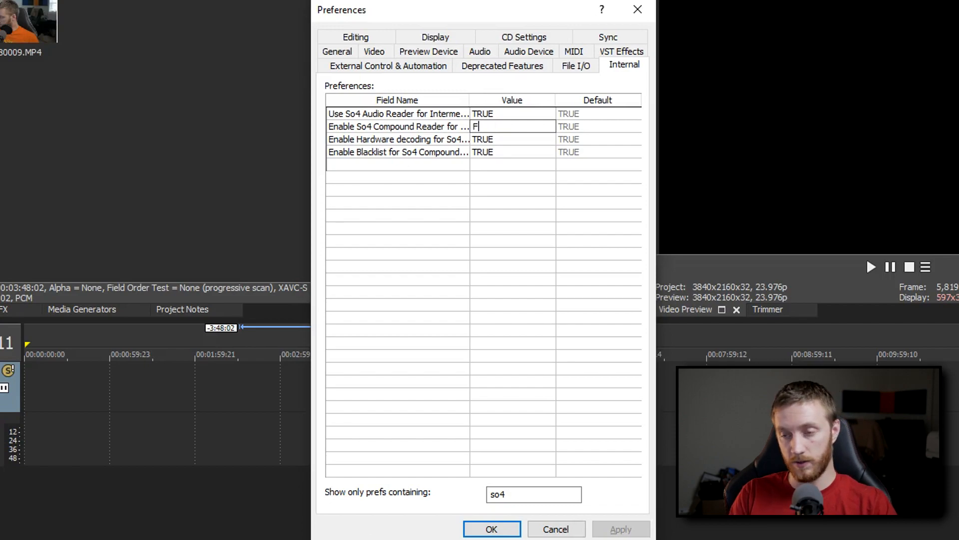
text(ALSE)
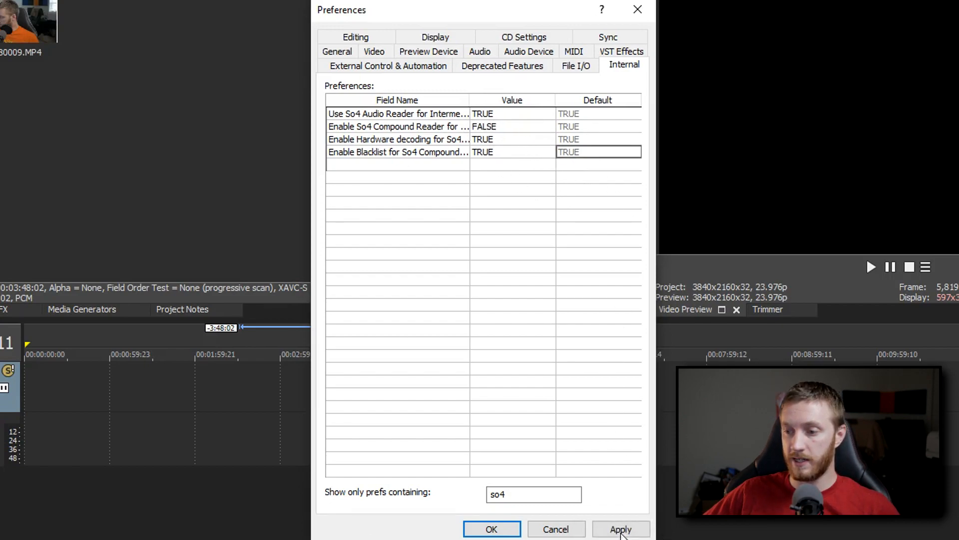
- Apply the So4 Compound Reader change and acknowledge the restart-required notice
click(621, 529)
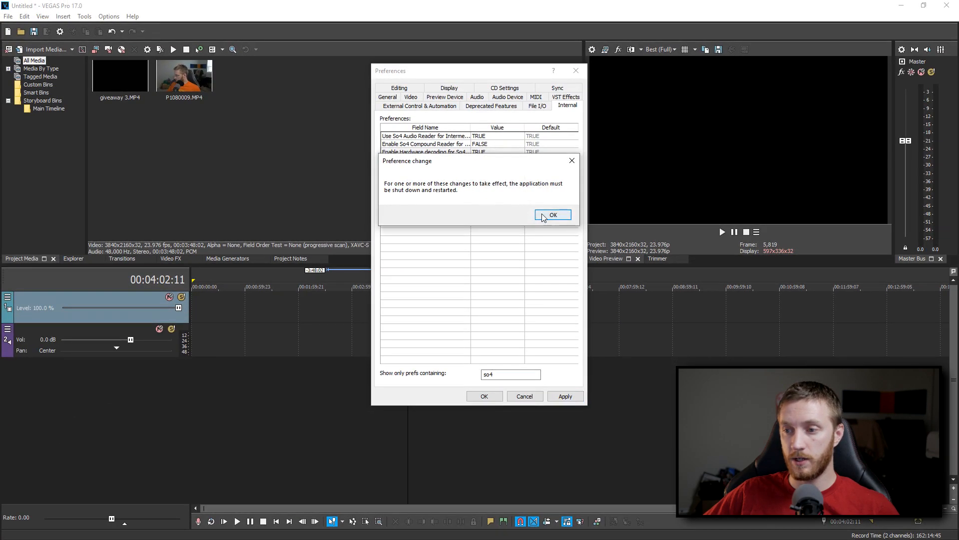
click(552, 215)
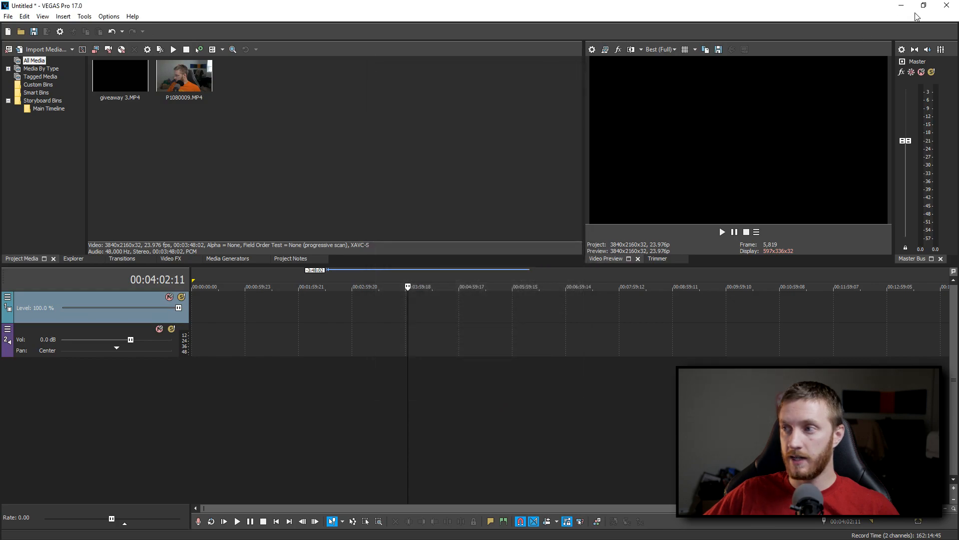